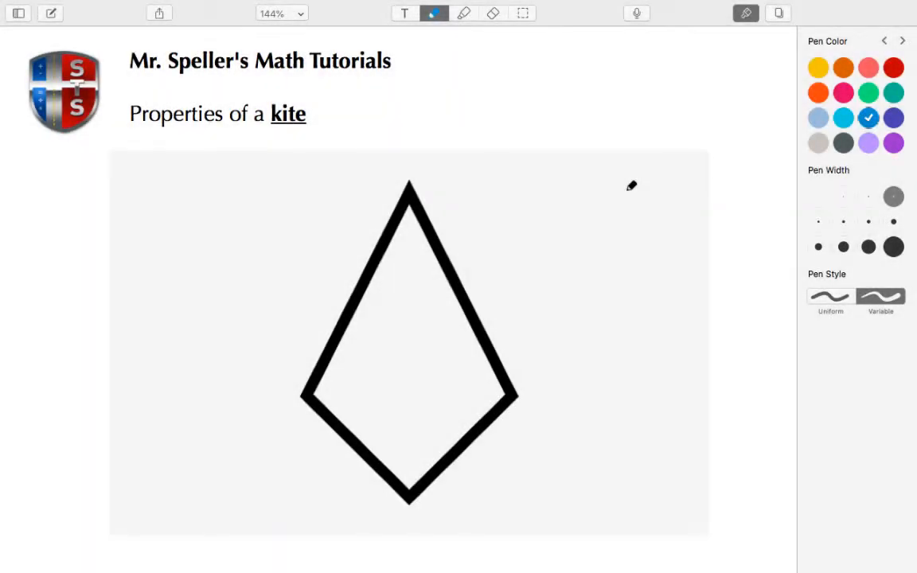
{"action": "mouse_move", "coordinate": [169, 231]}
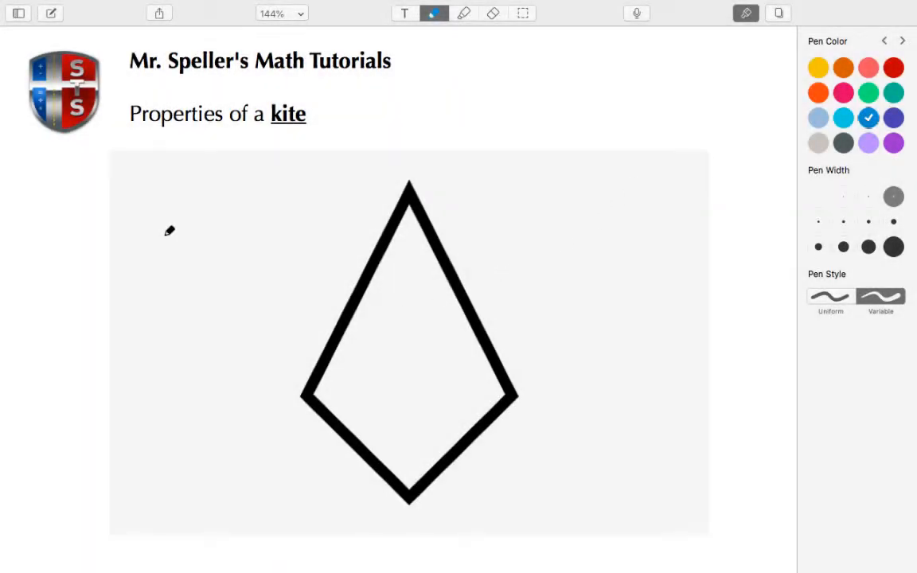
{"action": "mouse_move", "coordinate": [510, 306]}
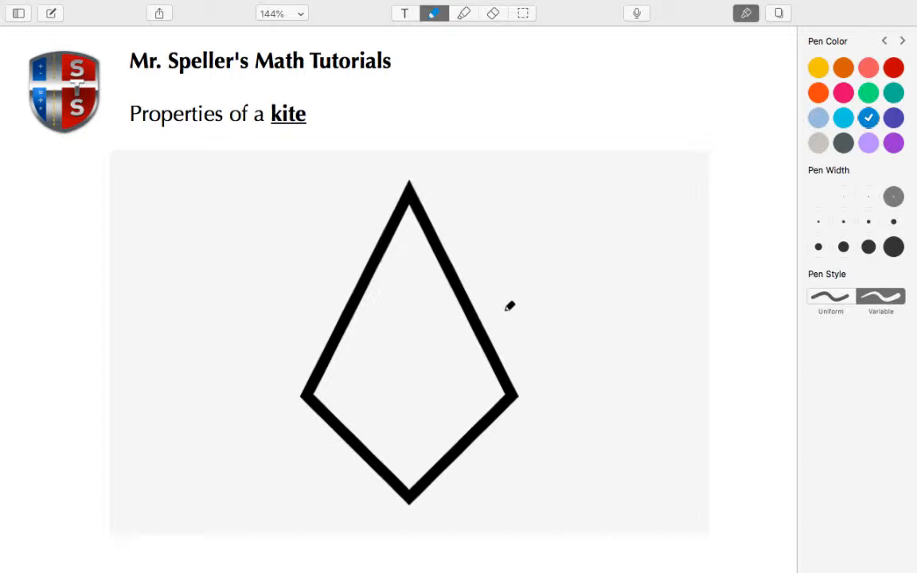
{"action": "mouse_move", "coordinate": [347, 273]}
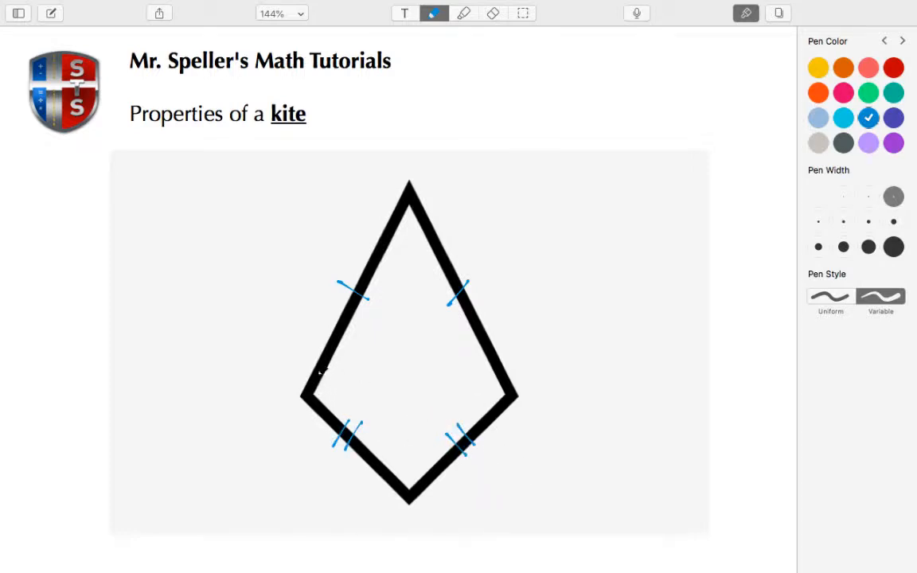
Step: Draw a blue equal-angle arc at the left vertex and the horizontal diagonal across the kite
{"action": "left_click_drag", "start_coordinate": [326, 374], "coordinate": [510, 401]}
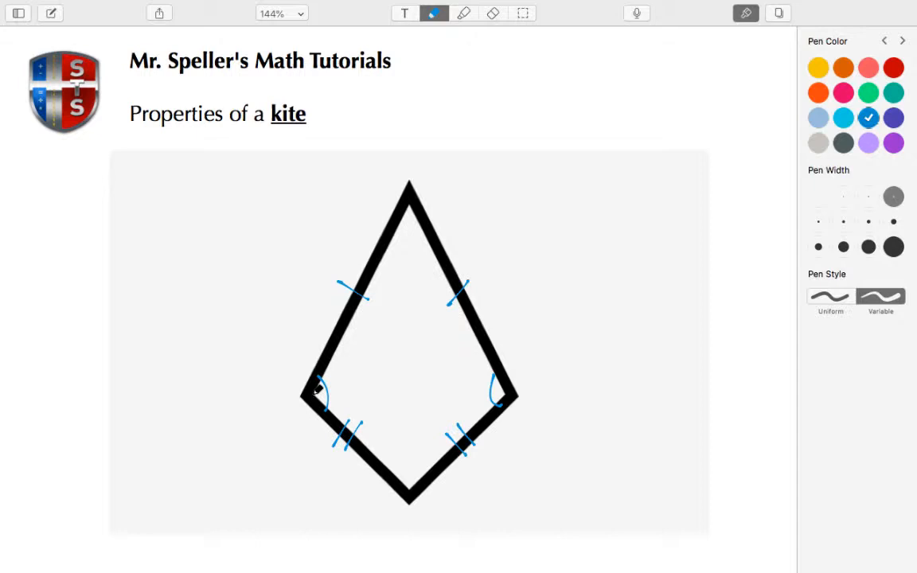
{"action": "left_click_drag", "start_coordinate": [318, 394], "coordinate": [502, 394]}
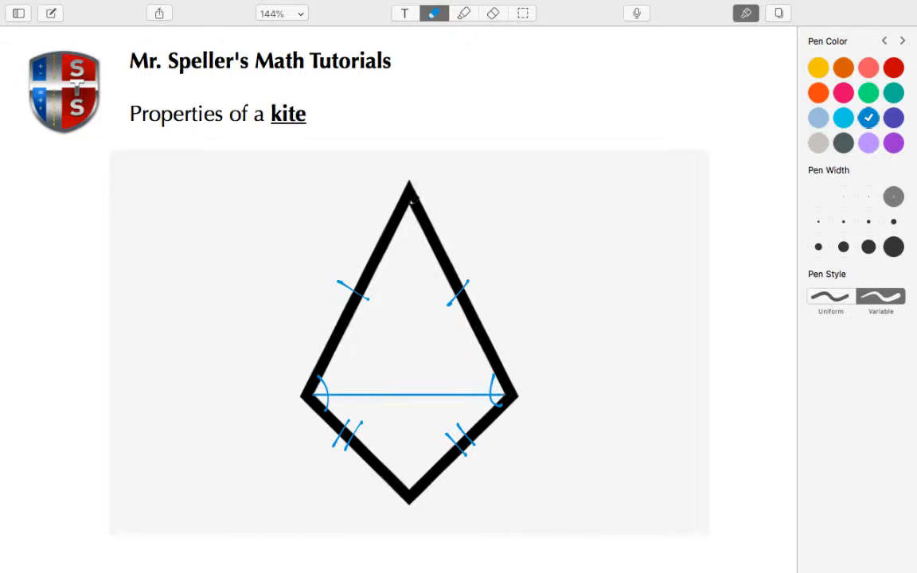
Step: Draw the vertical diagonal, a right-angle square at the crossing, and triple tallies on the diagonal halves
{"action": "left_click_drag", "start_coordinate": [408, 191], "coordinate": [407, 502]}
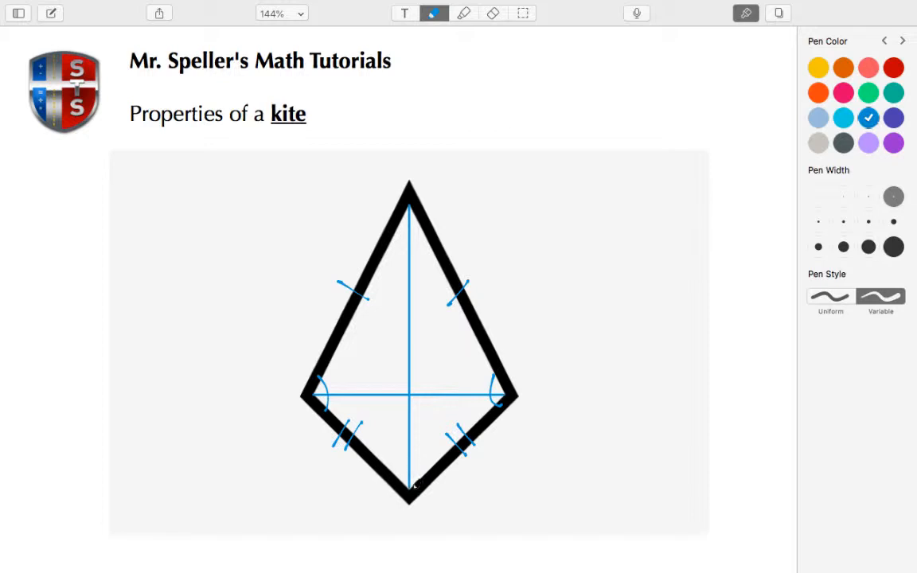
{"action": "mouse_move", "coordinate": [468, 379]}
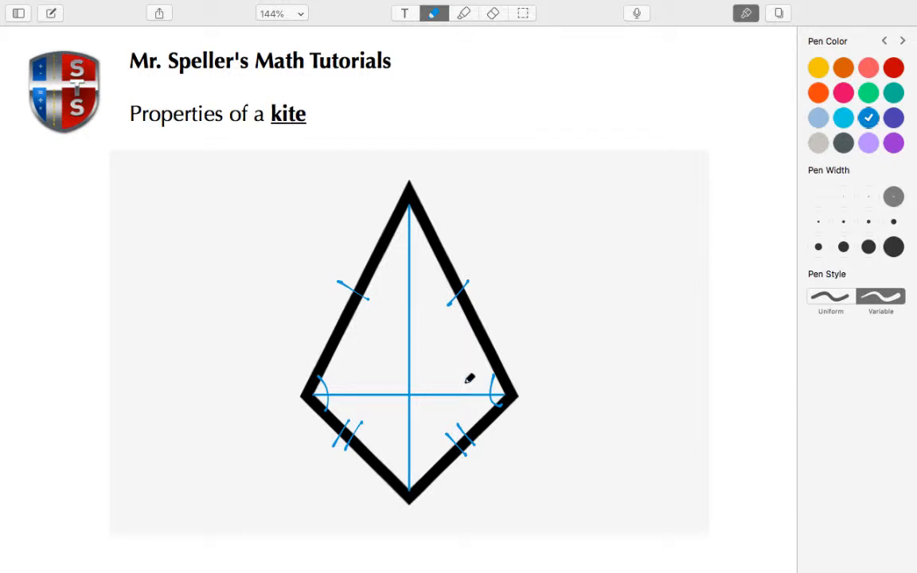
{"action": "mouse_move", "coordinate": [443, 373]}
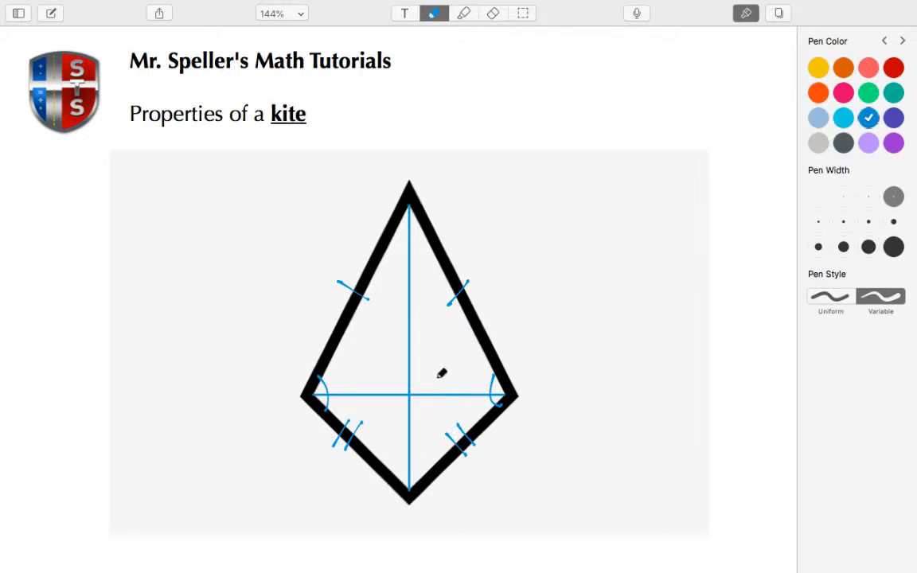
{"action": "left_click_drag", "start_coordinate": [407, 390], "coordinate": [430, 370]}
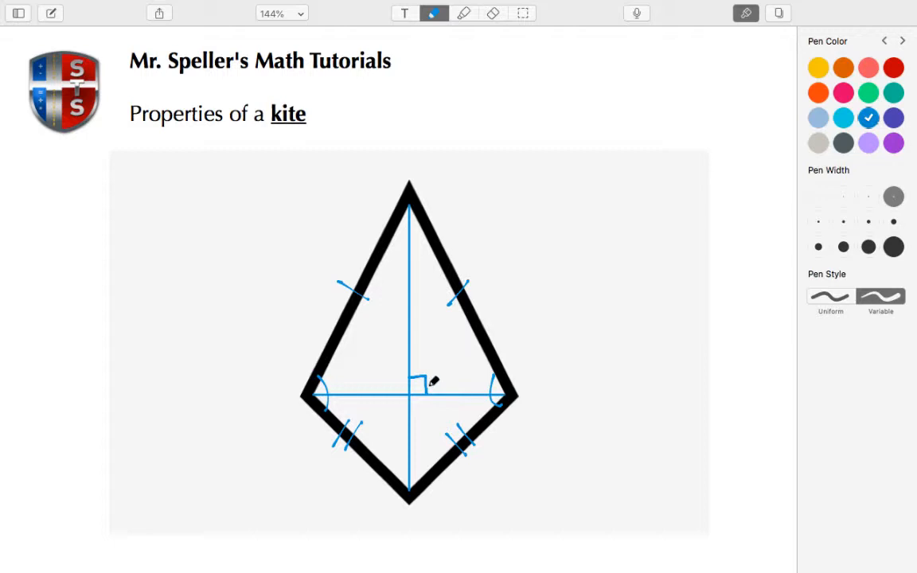
{"action": "mouse_move", "coordinate": [443, 355]}
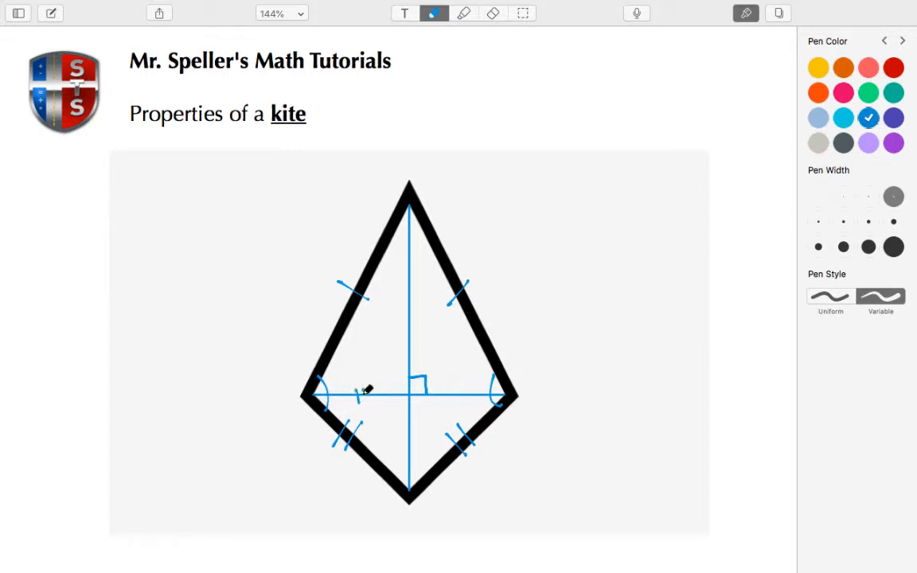
{"action": "left_click_drag", "start_coordinate": [358, 395], "coordinate": [477, 394]}
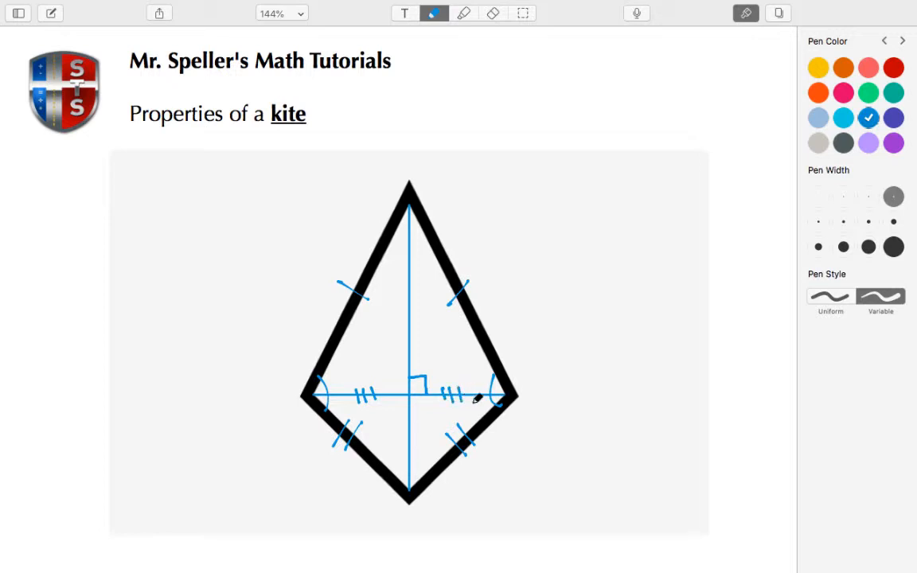